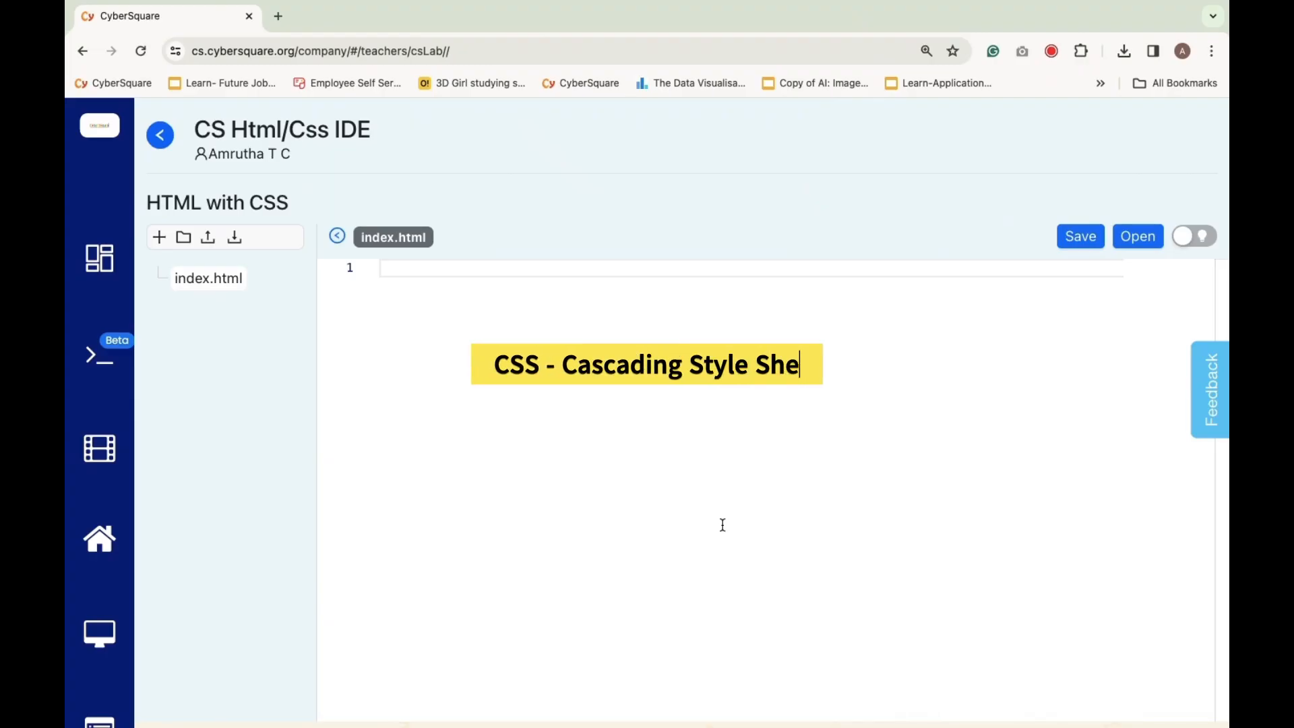
# - Open the 'inline css' project showing index.html with the green 20px MetaVerse heading
pyautogui.write('et.')
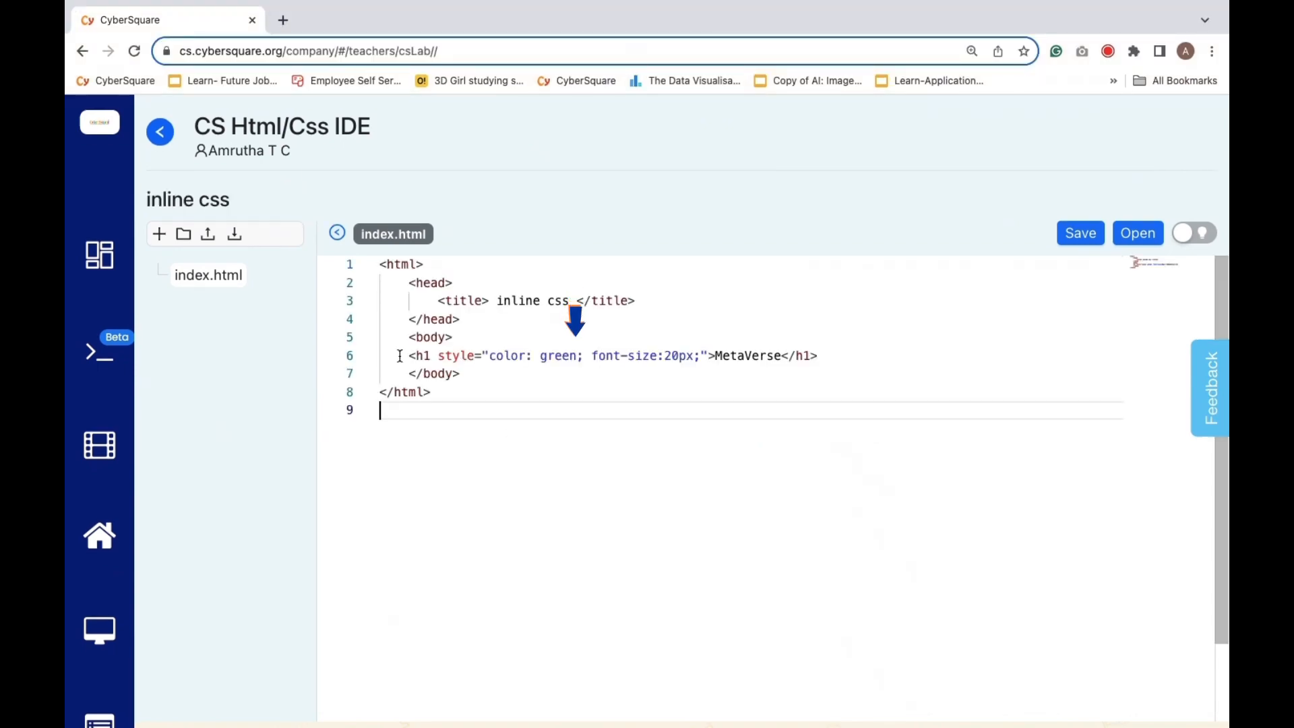
# - Select the MetaVerse heading line, save the unchanged page, and open it for viewing
pyautogui.tripleClick(611, 356)
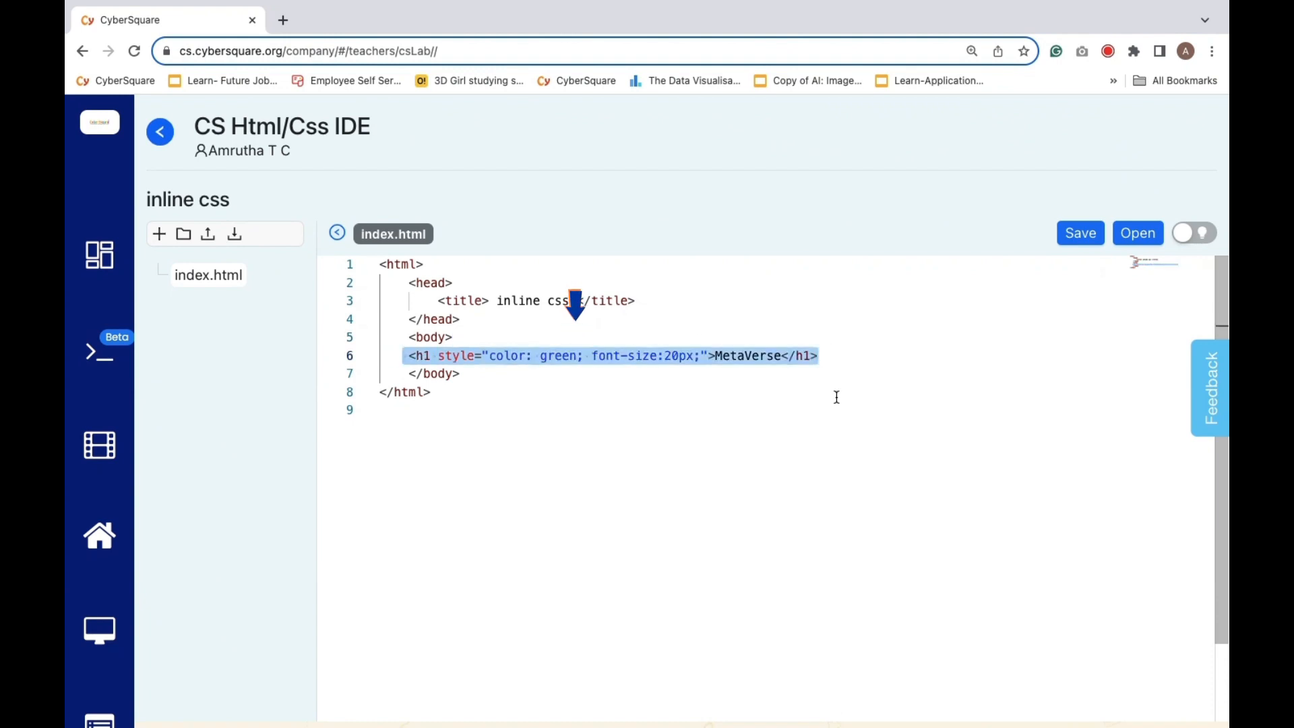
pyautogui.click(1080, 233)
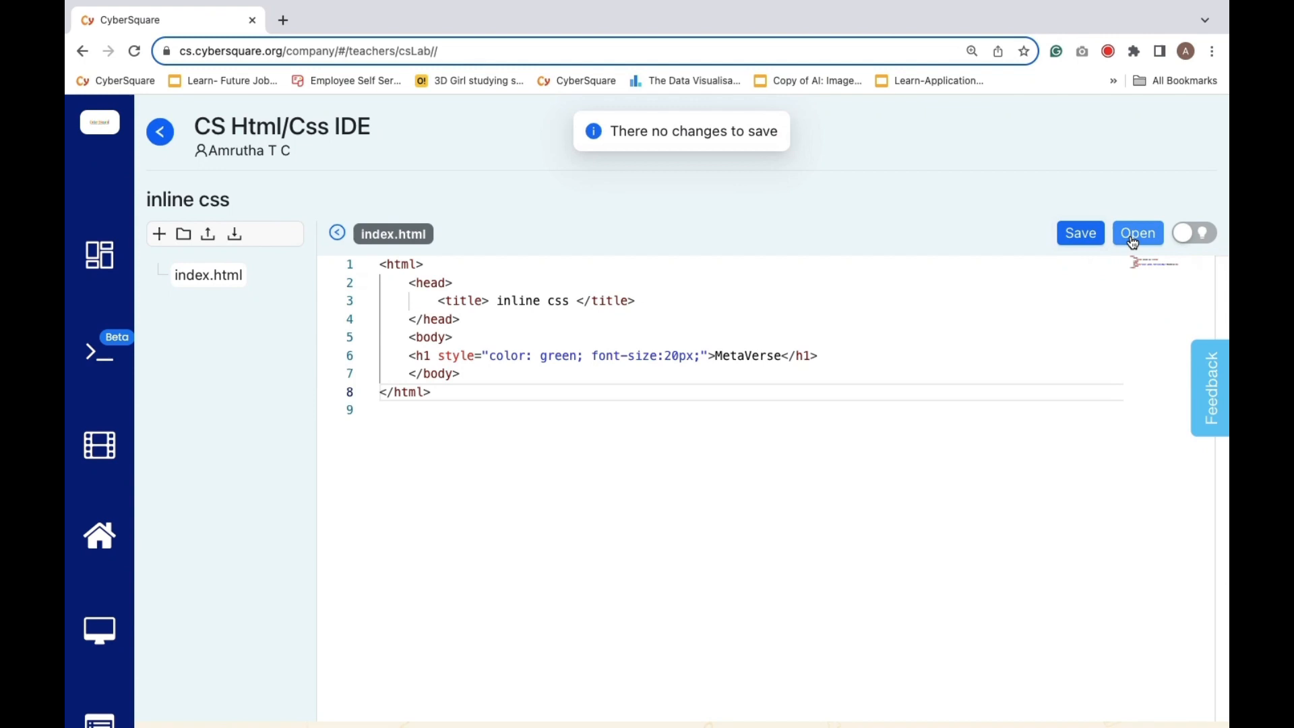
pyautogui.click(1138, 233)
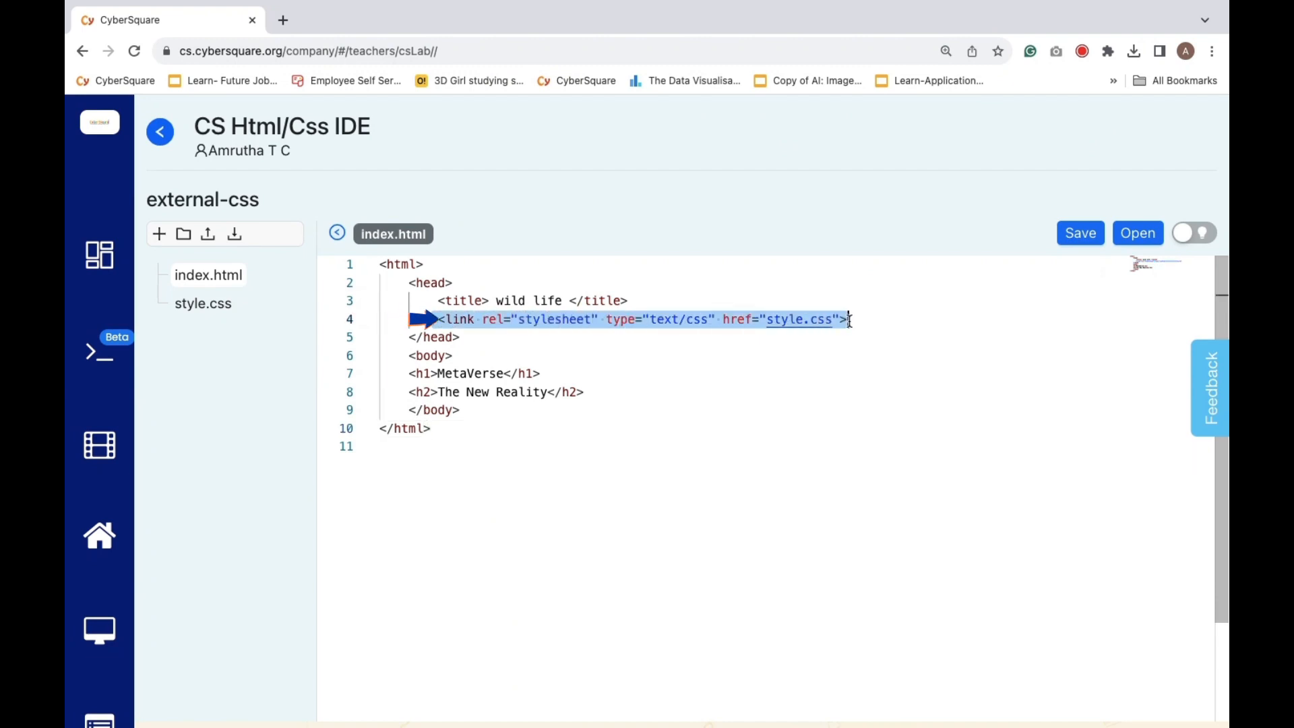
# - In the external-css project, start a new file and cancel it, keeping index.html and style.css
pyautogui.click(846, 319)
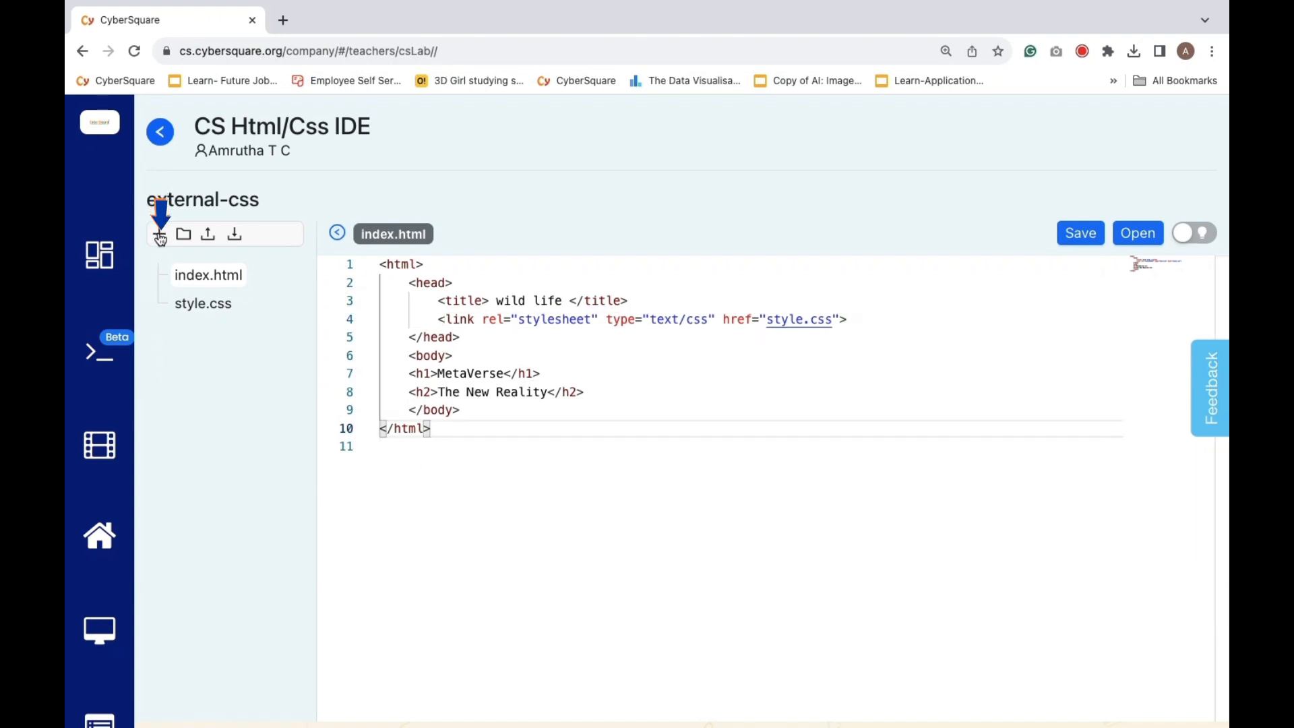
pyautogui.click(158, 234)
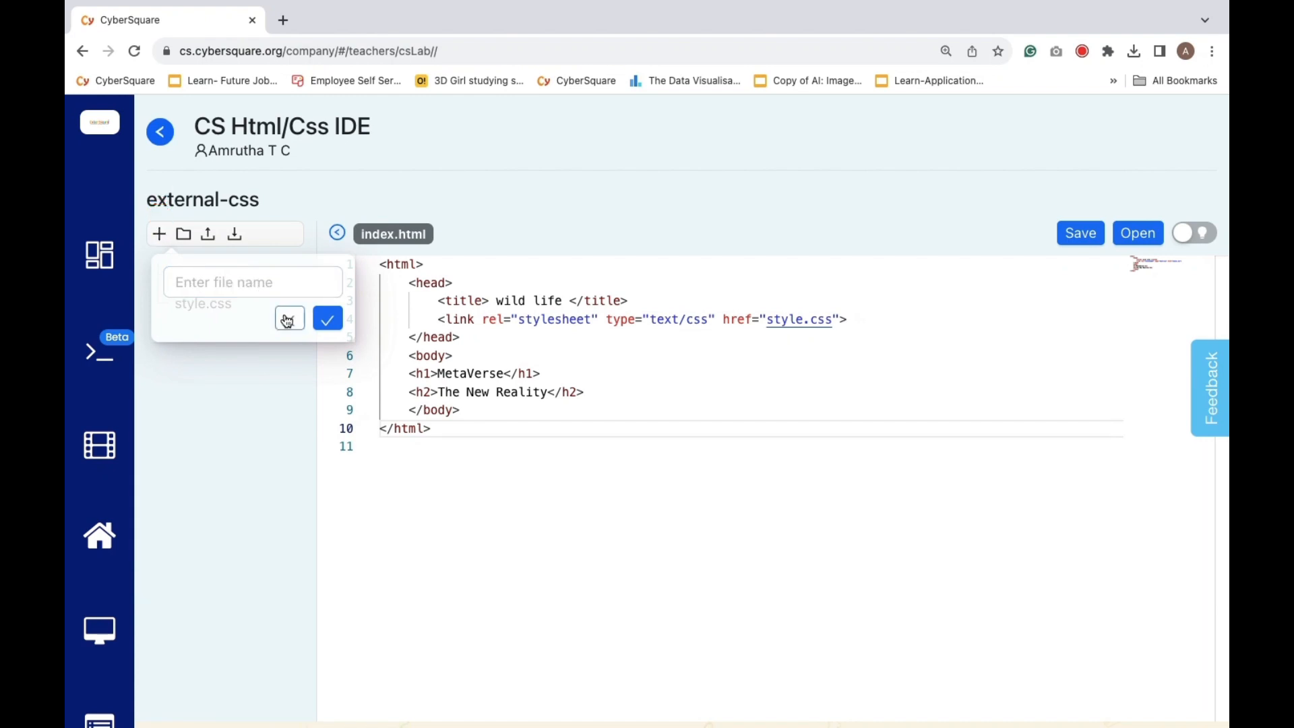
pyautogui.click(289, 319)
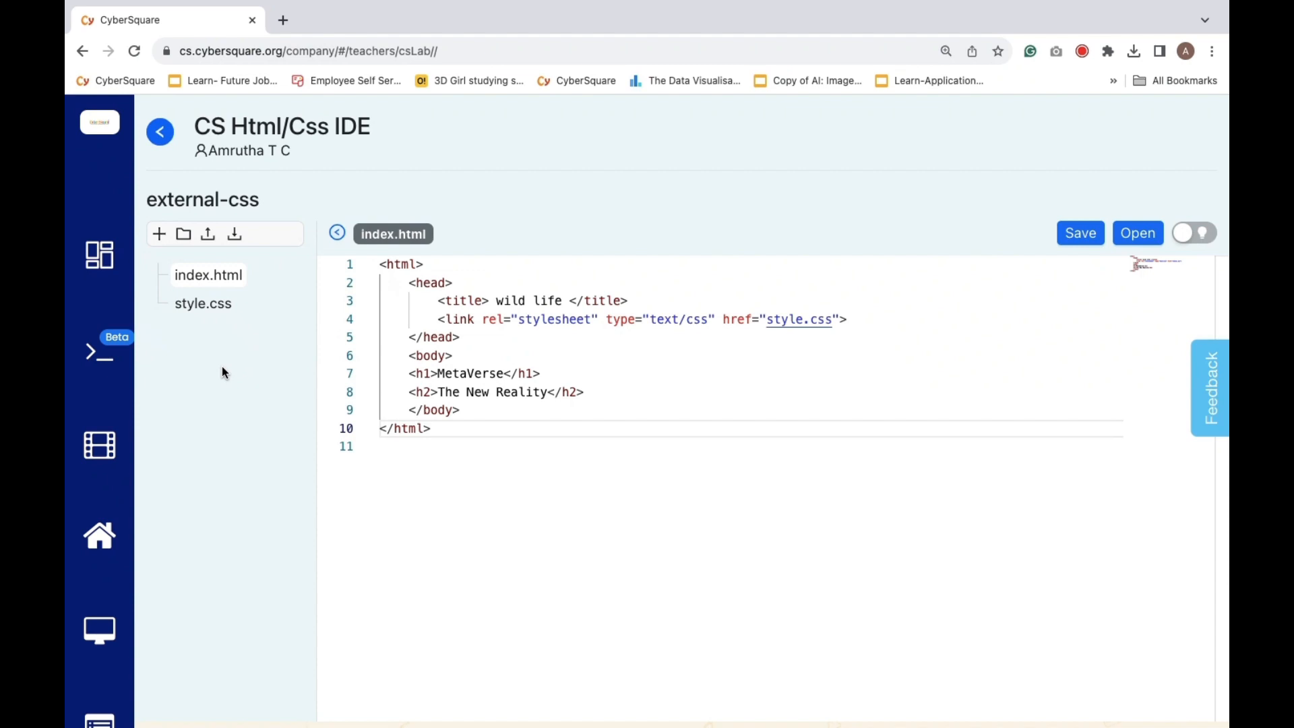
pyautogui.moveTo(196, 351)
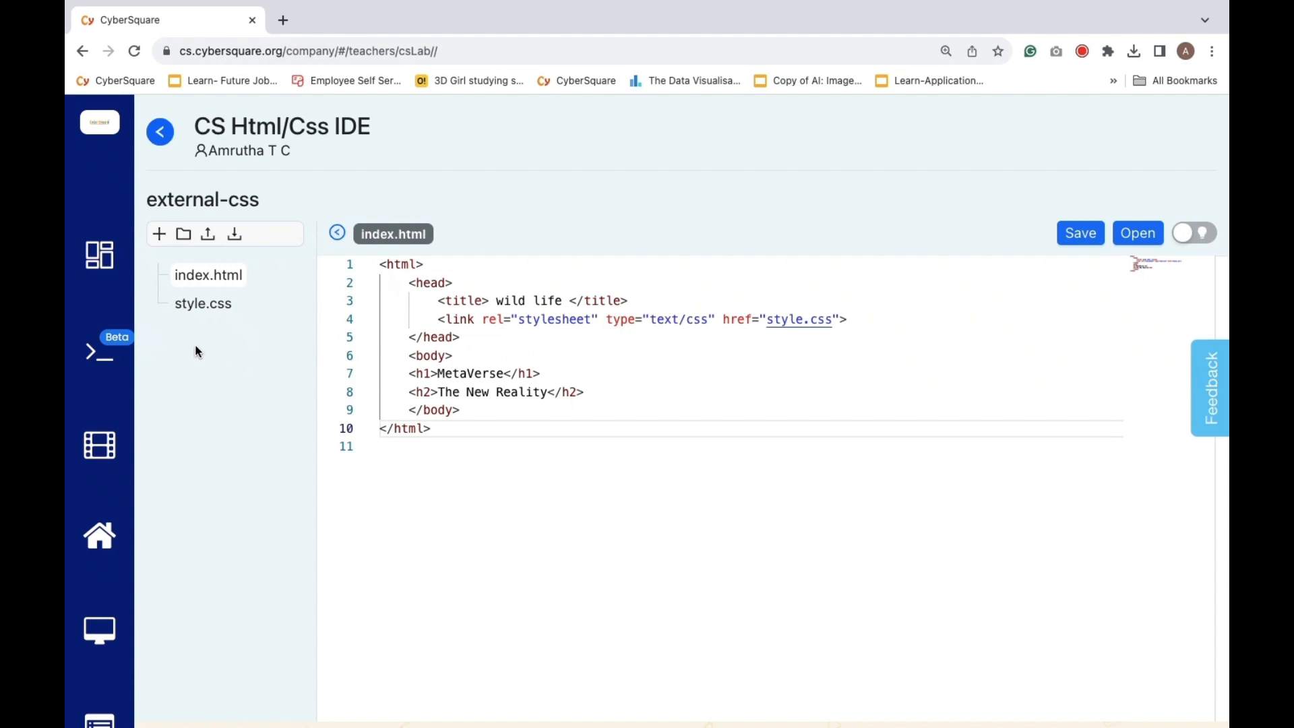
pyautogui.moveTo(203, 302)
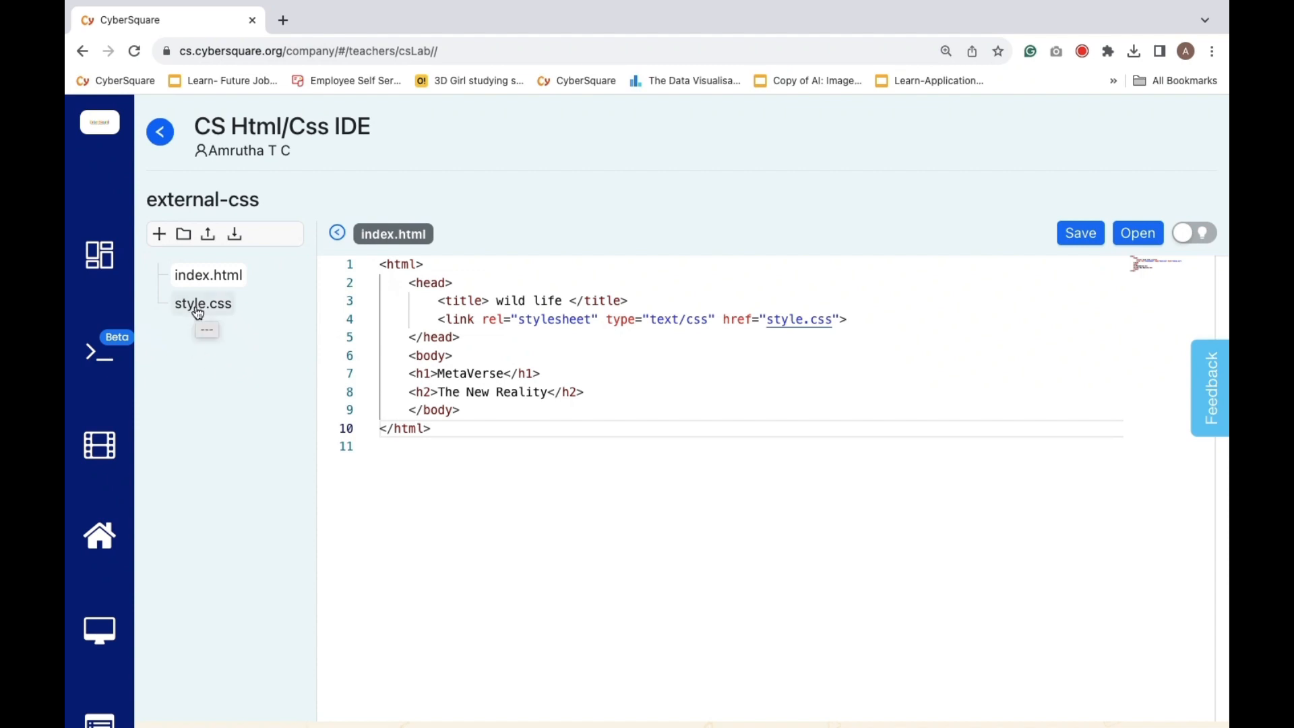
# - Check style.css's blue h2 rule, return to index.html, and preview the page in a browser
pyautogui.click(203, 303)
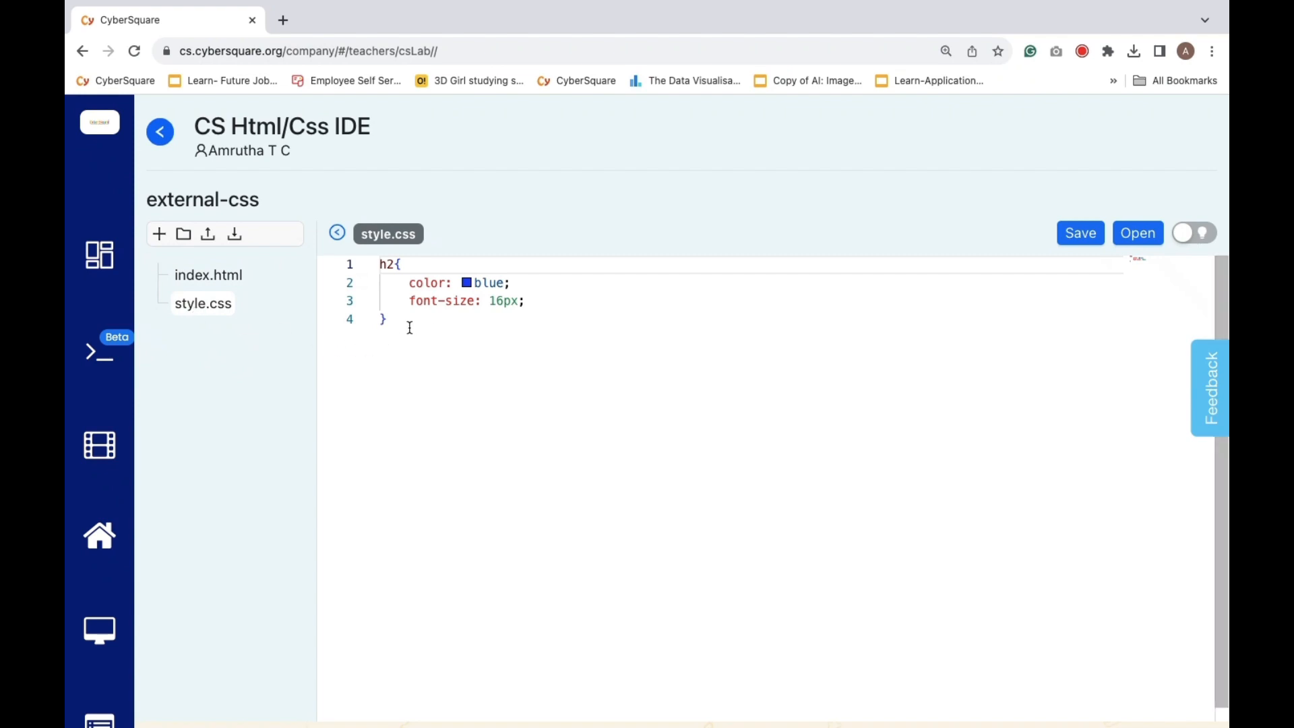
pyautogui.click(208, 275)
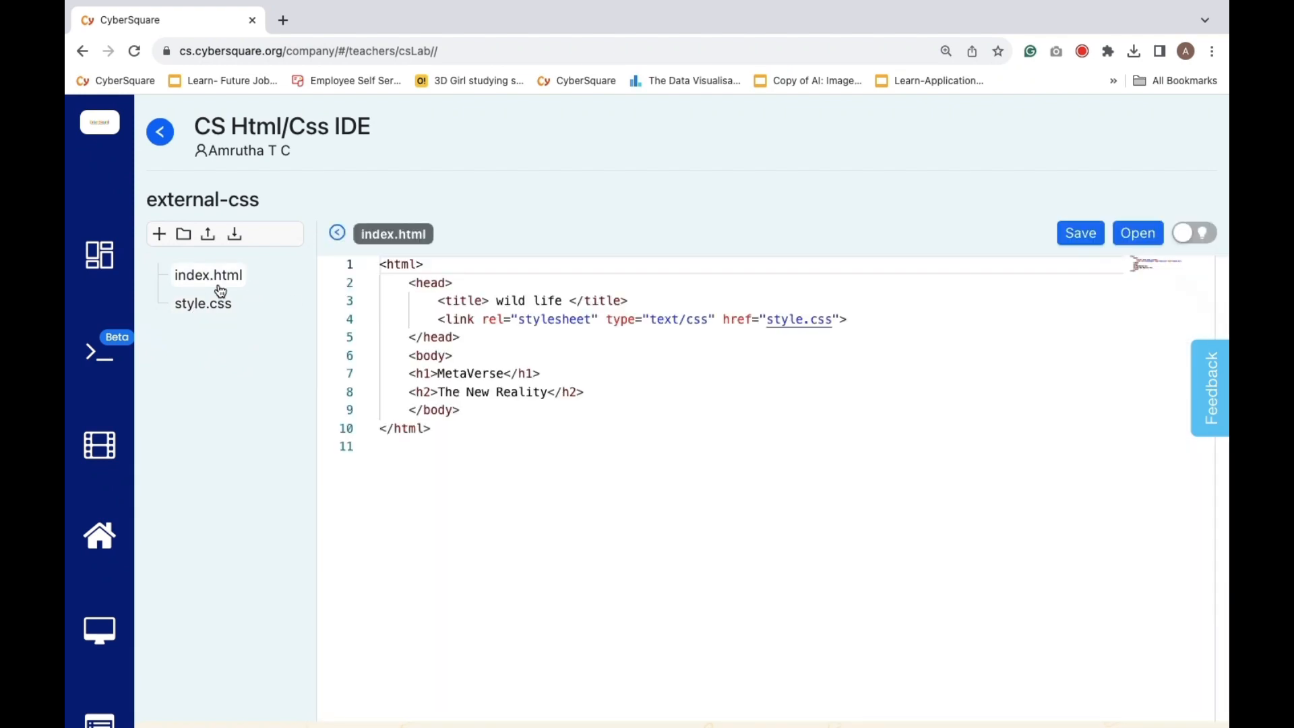
pyautogui.click(427, 429)
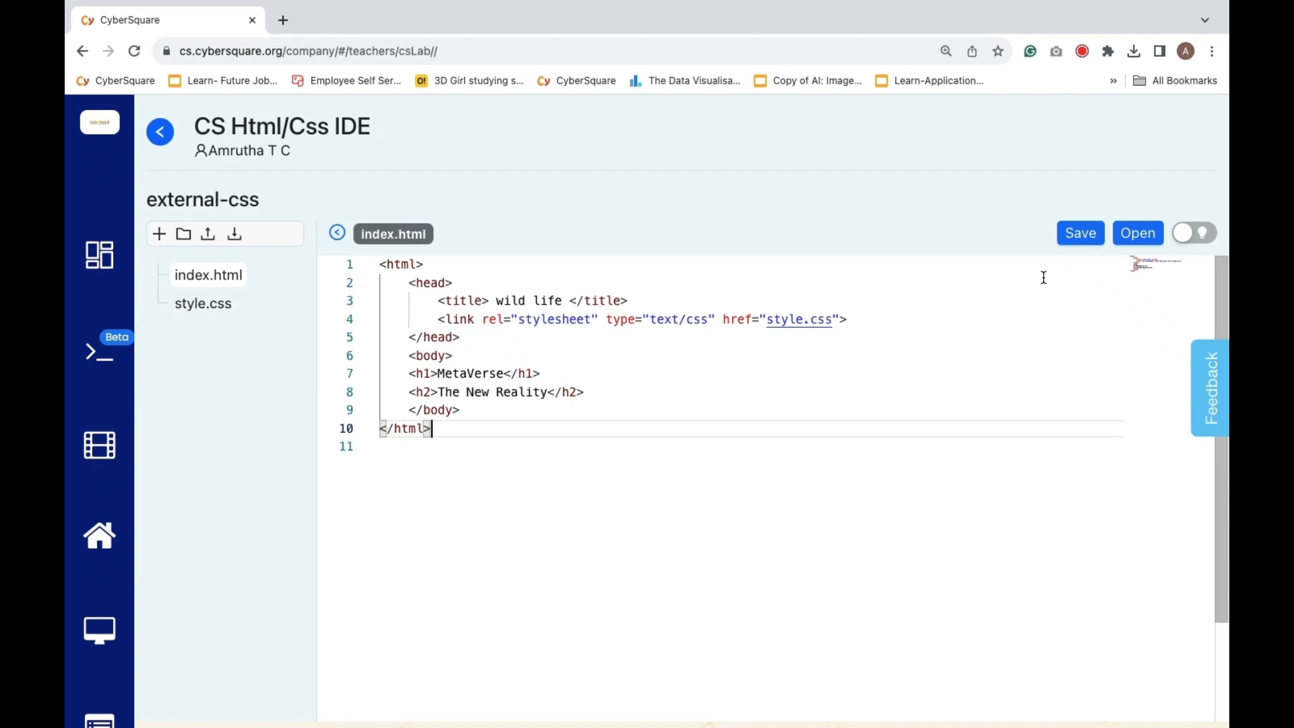
pyautogui.click(1138, 232)
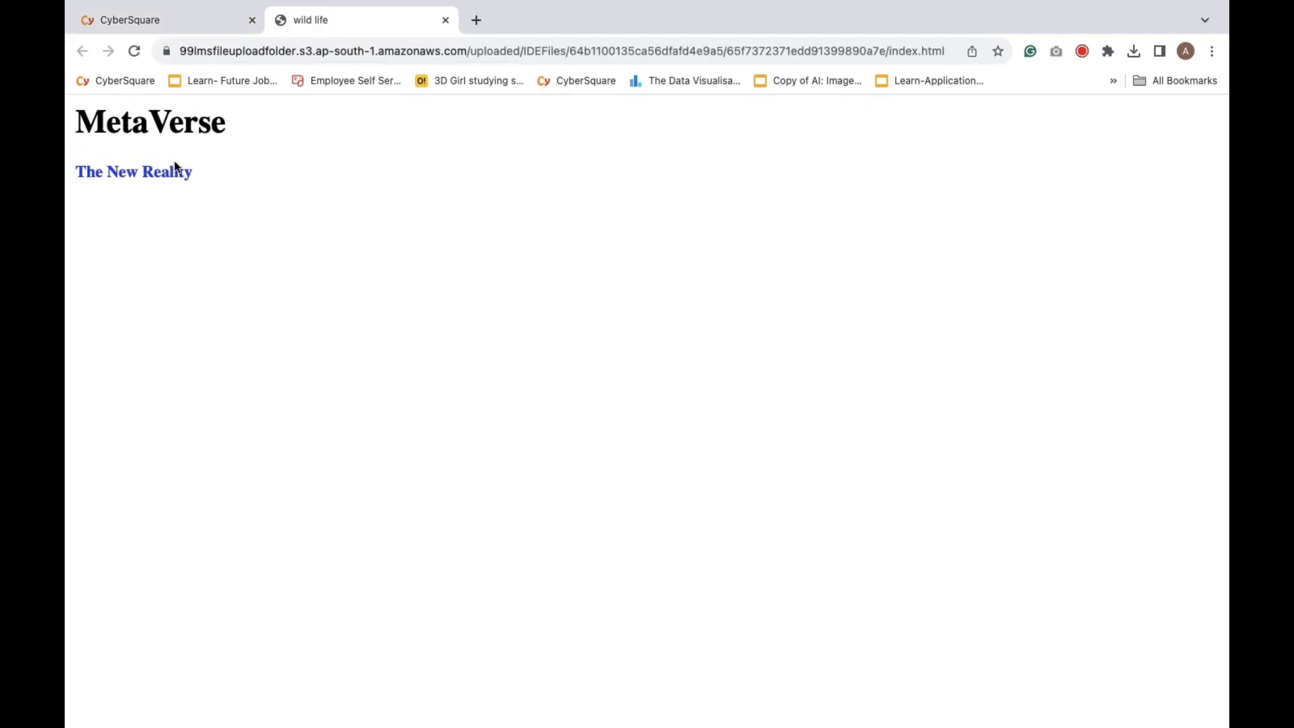